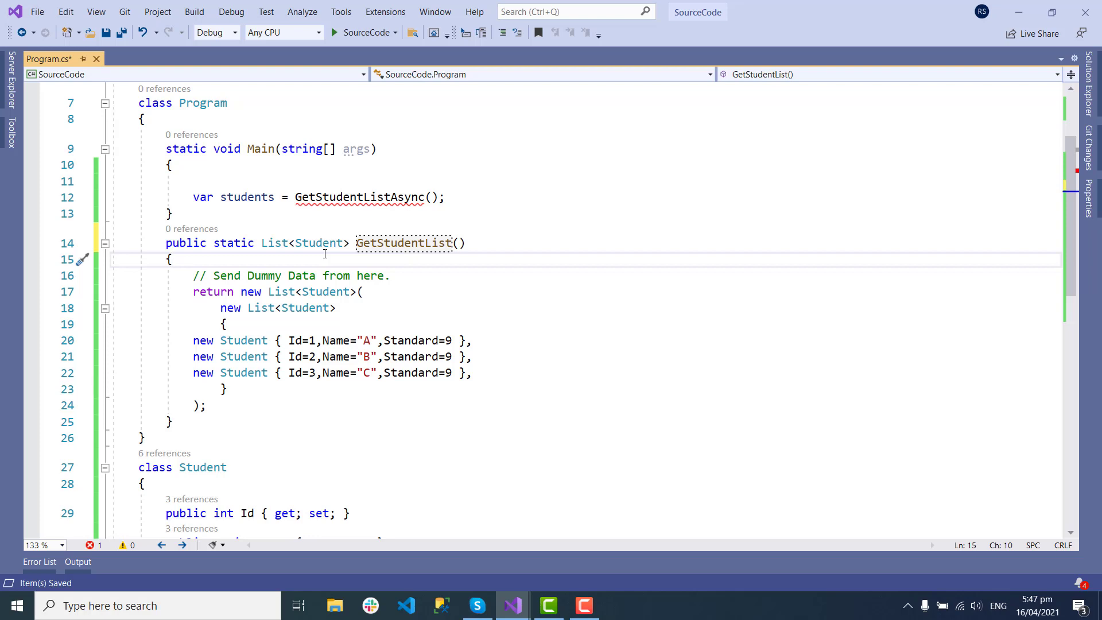
# Place the cursor on line 12 to change the call to GetStudentList()
pyautogui.click(172, 259)
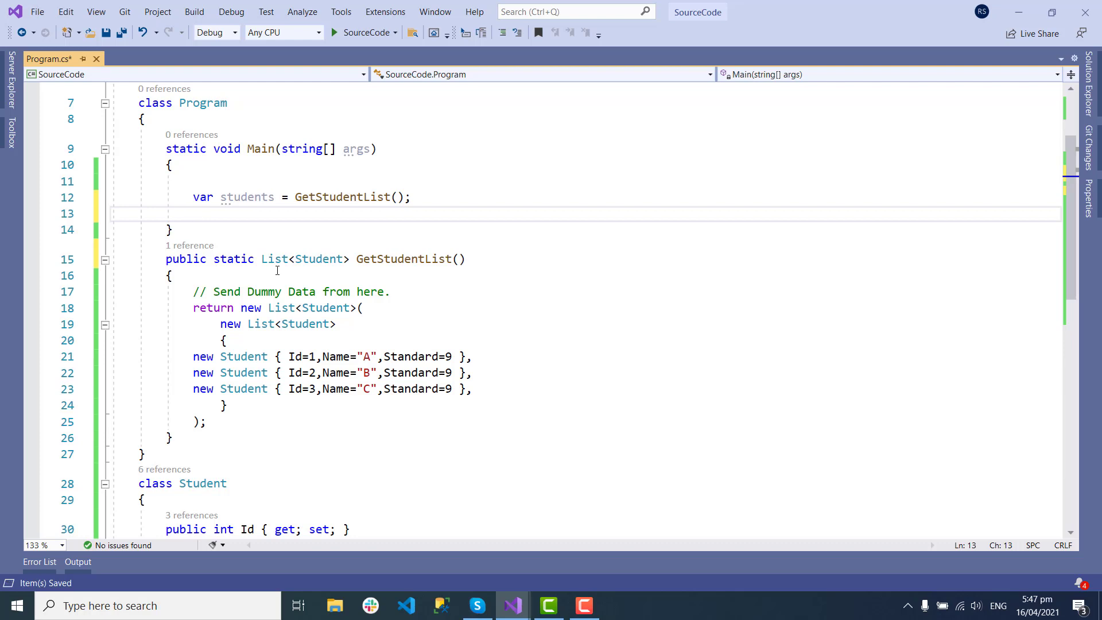
# Type students.Add on the new line in Main
pyautogui.write('stu')
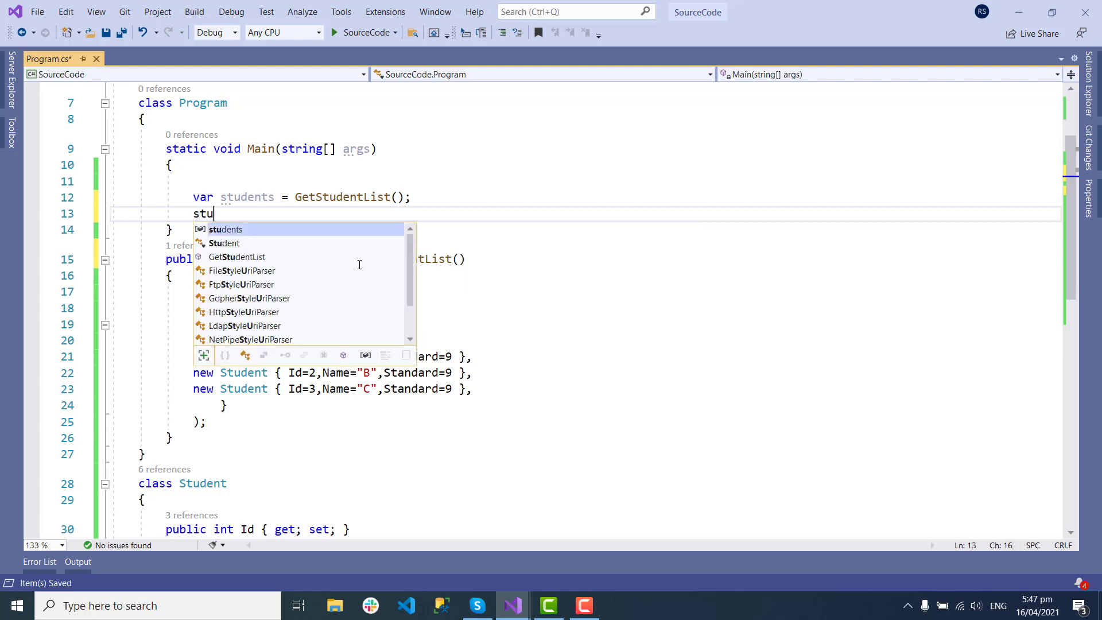
pyautogui.write('dents.Add')
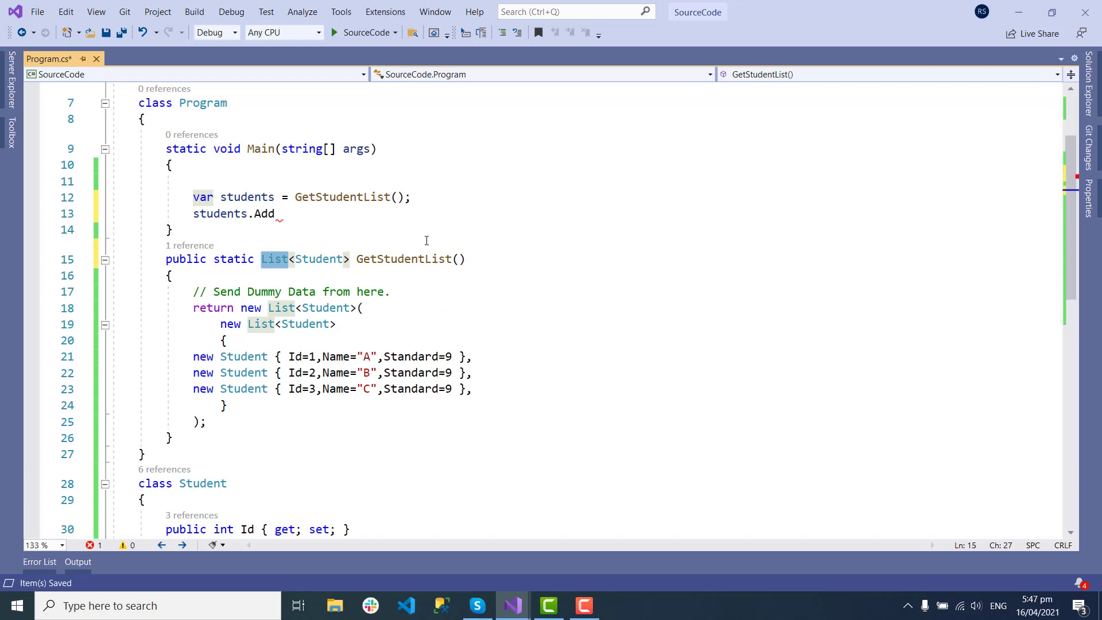
# Change GetStudentList's return type from List<Student> to IReadOnlyList<Student>
pyautogui.write('IReadOnlyList')
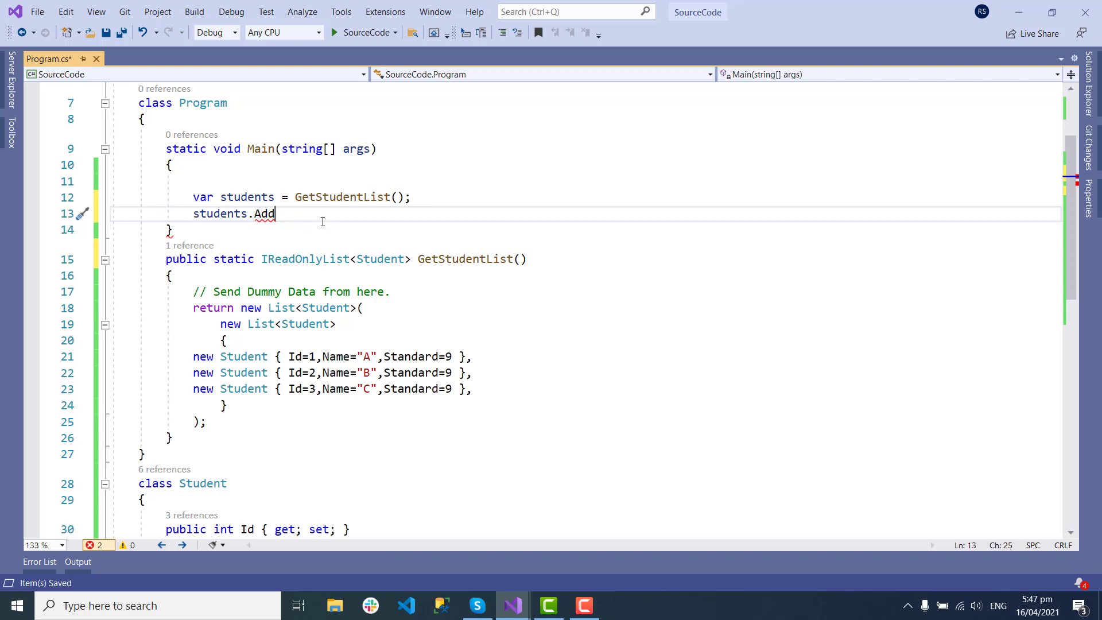
pyautogui.moveTo(380, 259)
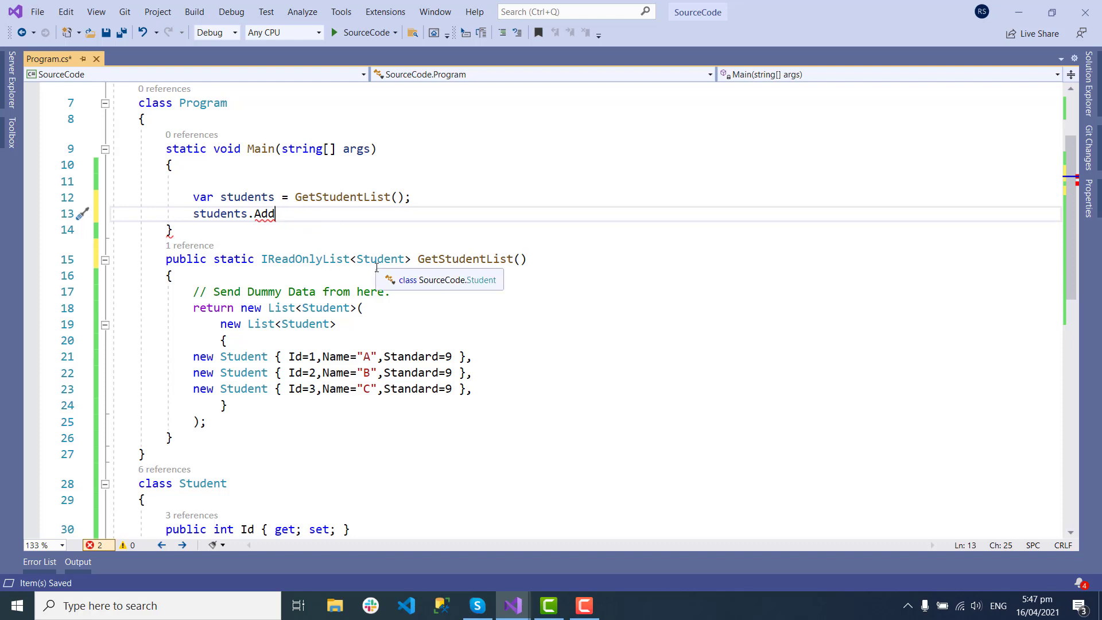